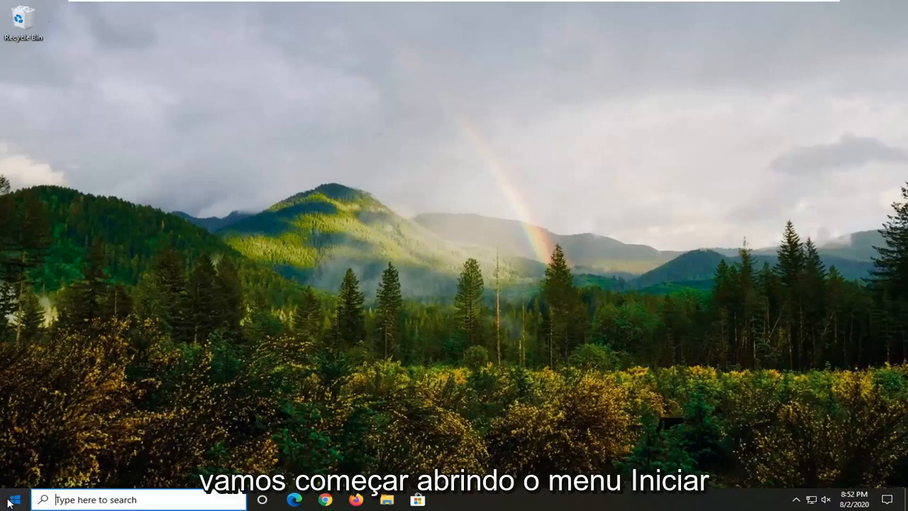
- Find Device Manager via Start search 'device' and expand the computer's device categories
text(device)
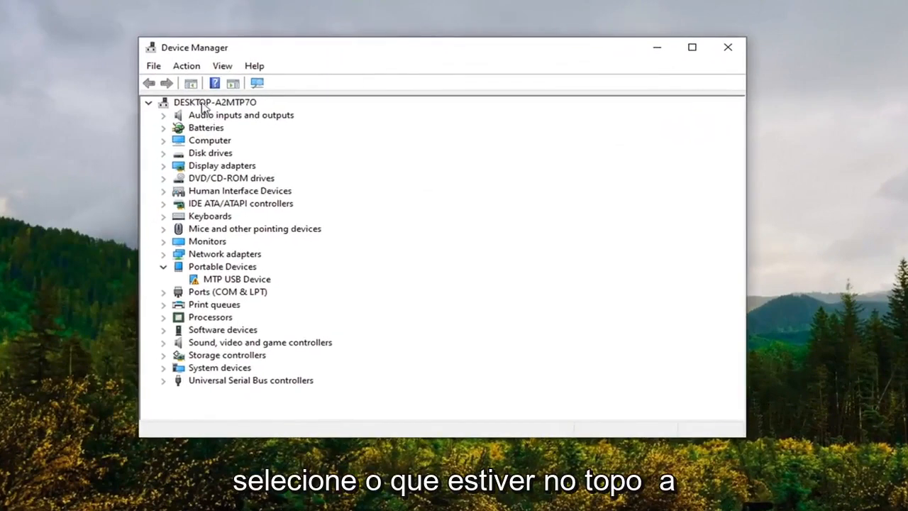
click(149, 102)
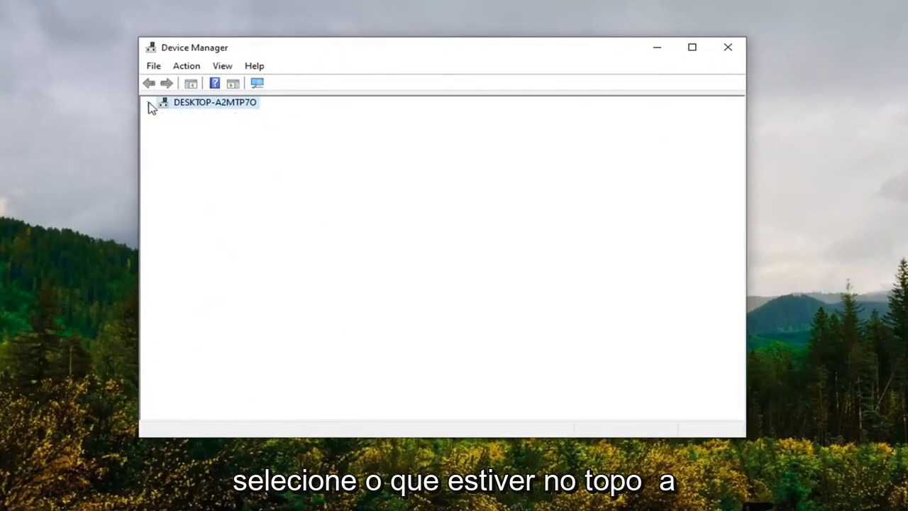
click(149, 102)
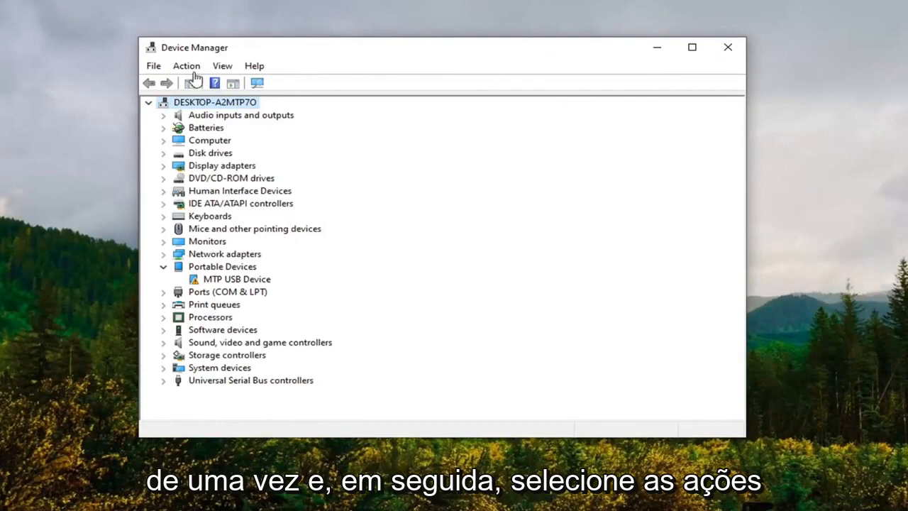
- Start the Add legacy hardware wizard and choose to pick the hardware manually from a list
click(187, 65)
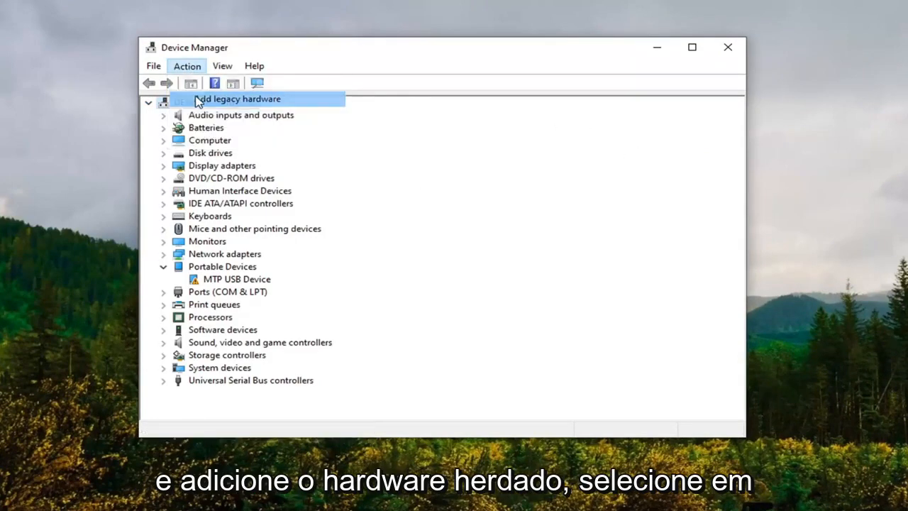
click(238, 99)
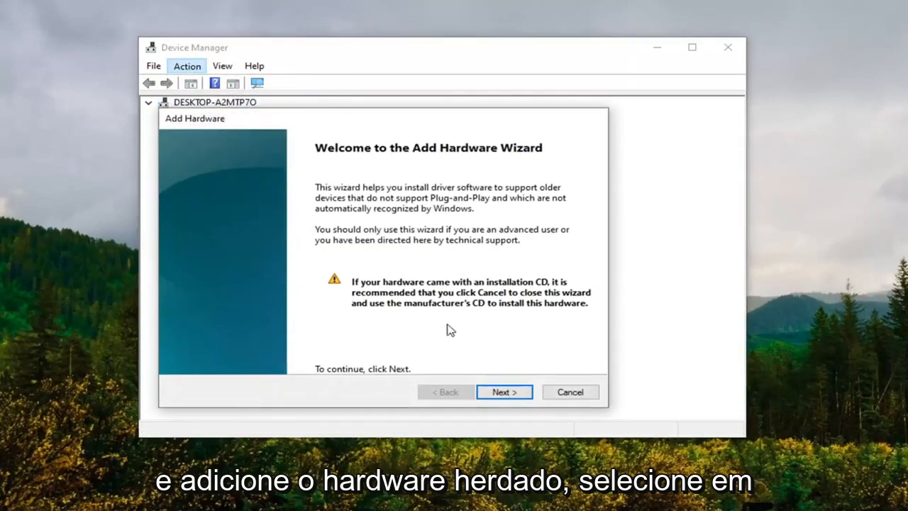
click(504, 392)
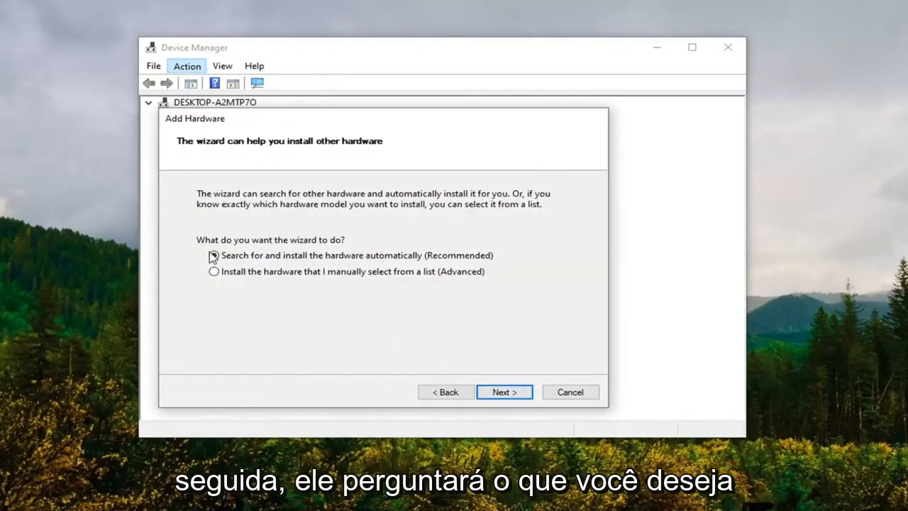
click(213, 256)
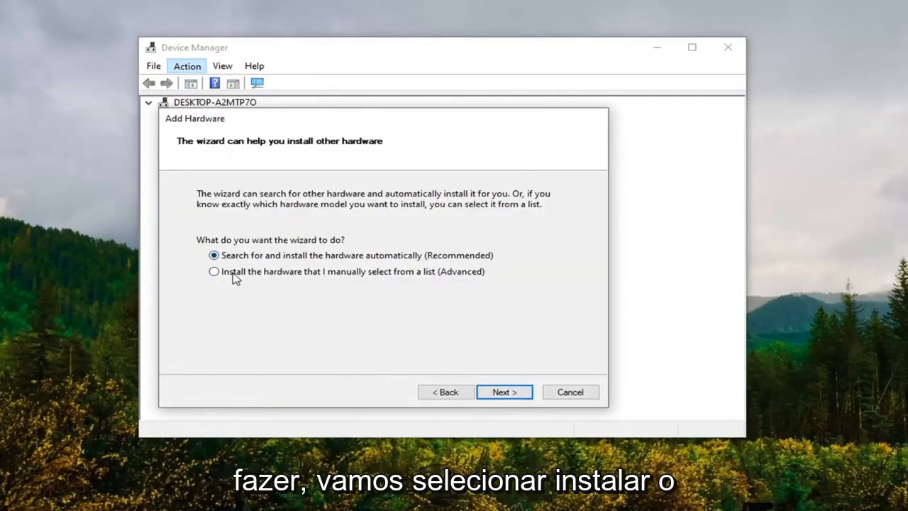
click(213, 272)
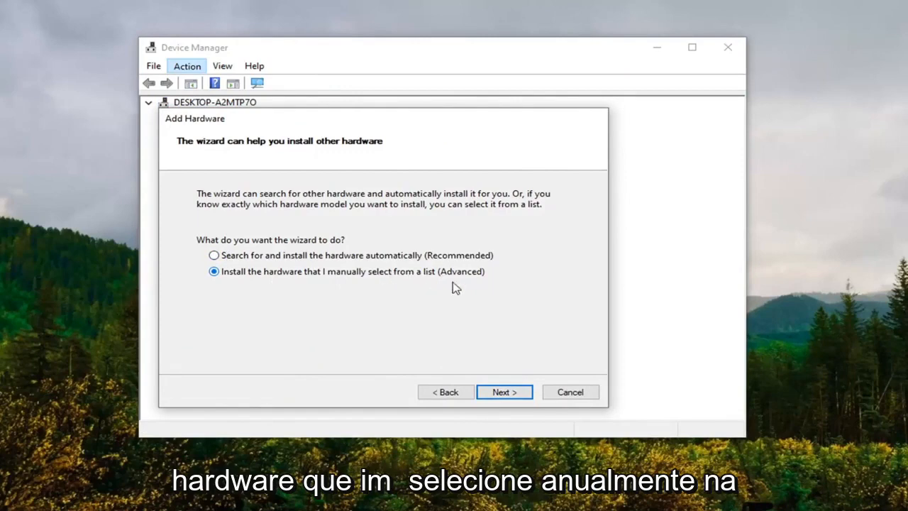
click(504, 392)
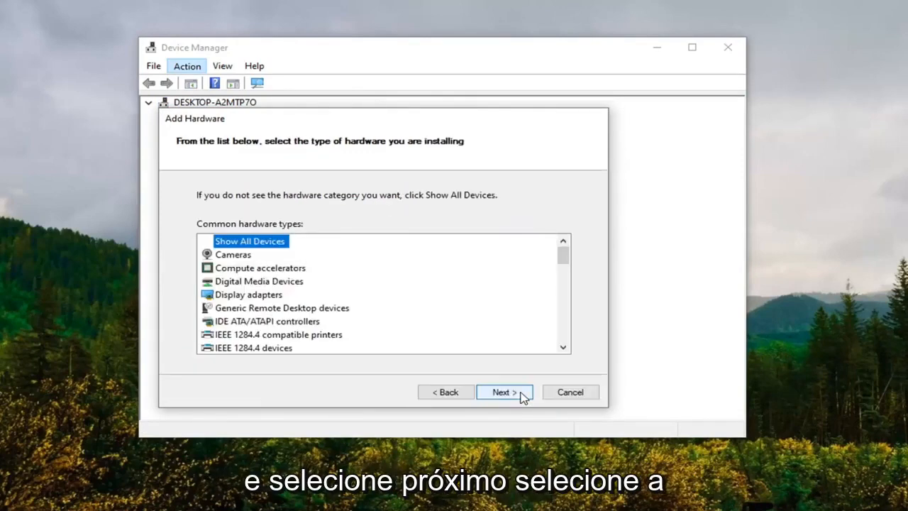
- Choose Display adapters, manufacturer Microsoft and the Microsoft Remote Display Adapter model
click(248, 294)
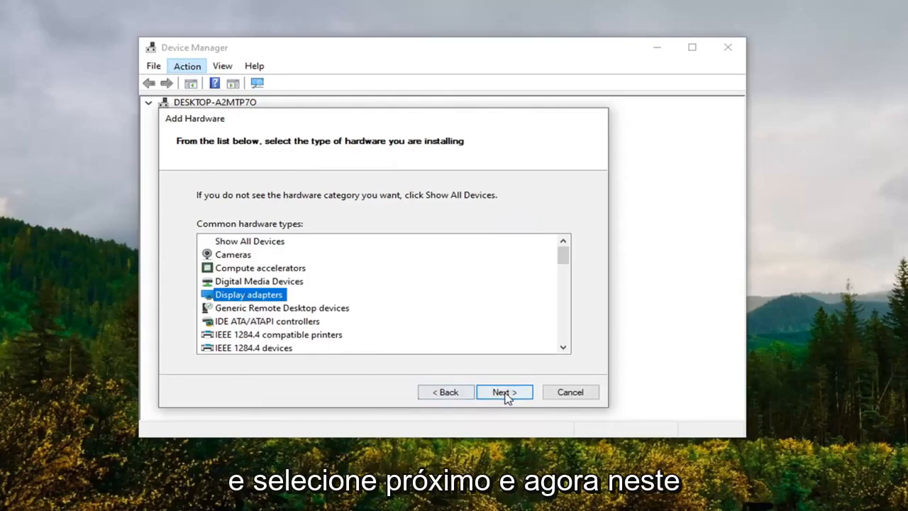
click(504, 392)
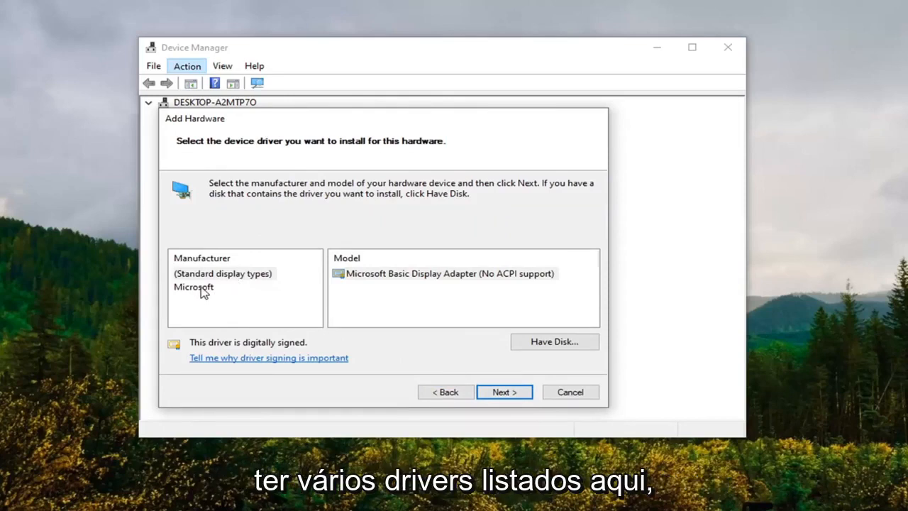
click(193, 287)
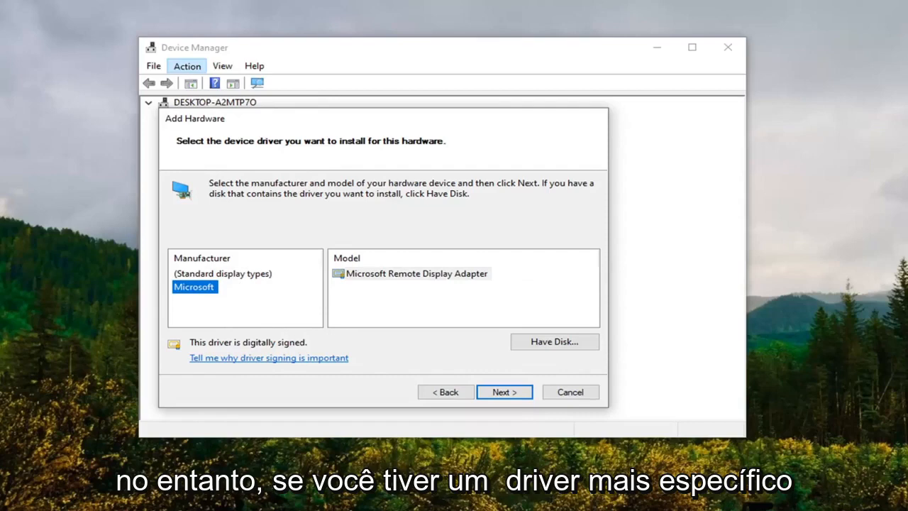
mouse_move(94, 269)
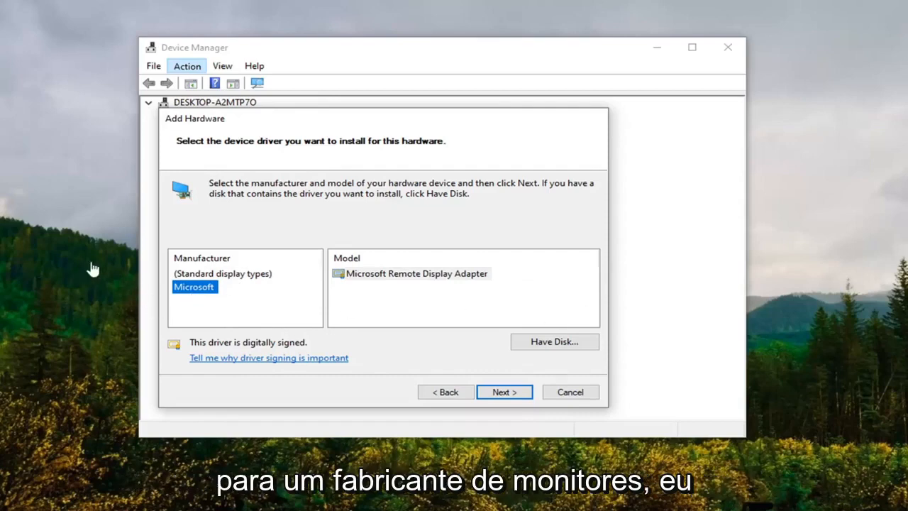
mouse_move(207, 287)
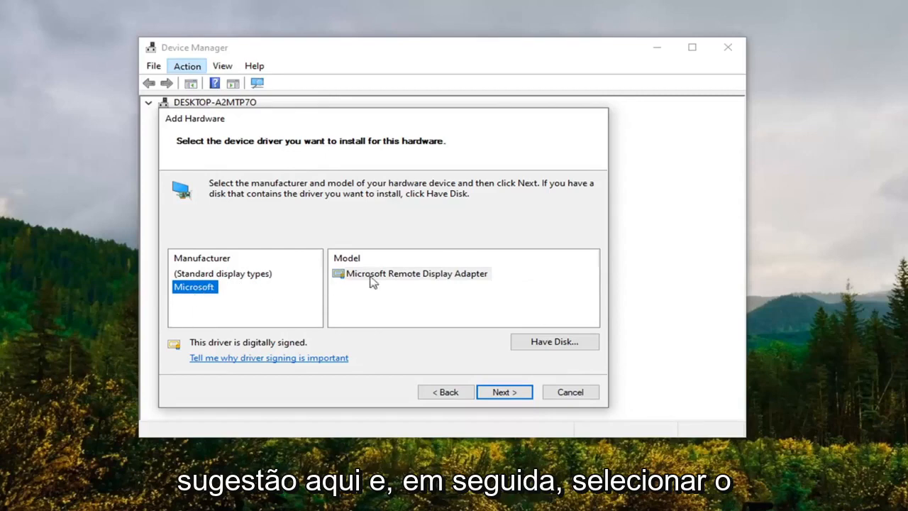
click(418, 272)
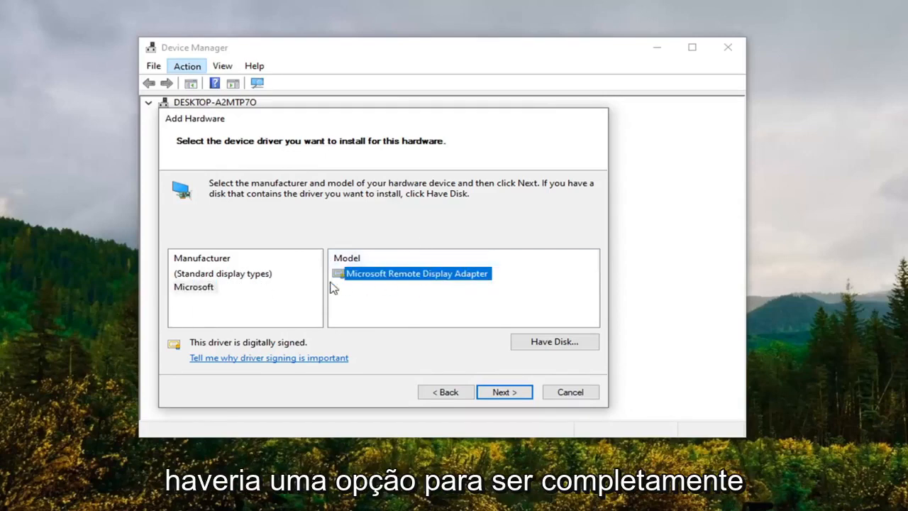
mouse_move(176, 323)
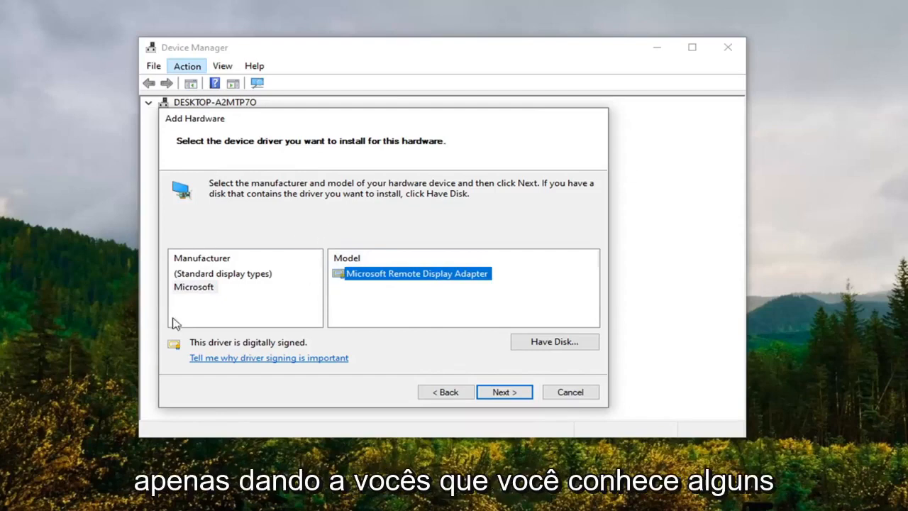
click(193, 287)
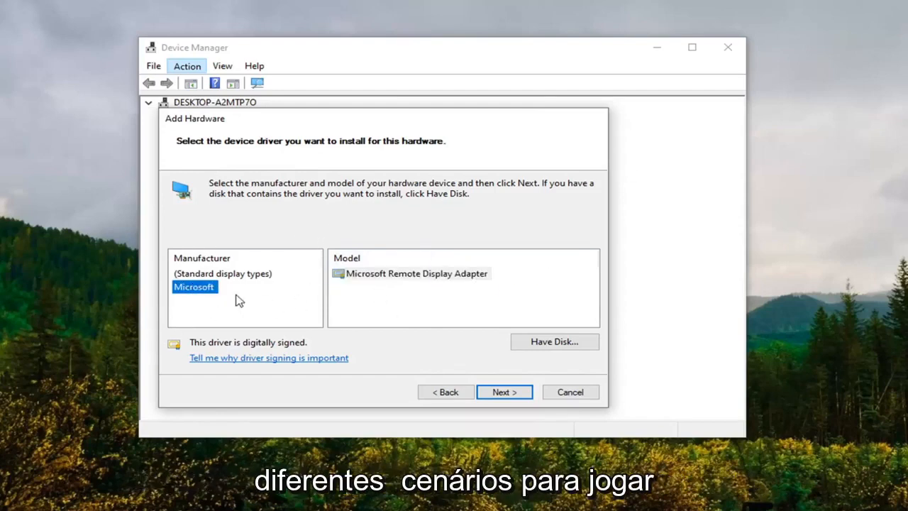
click(418, 273)
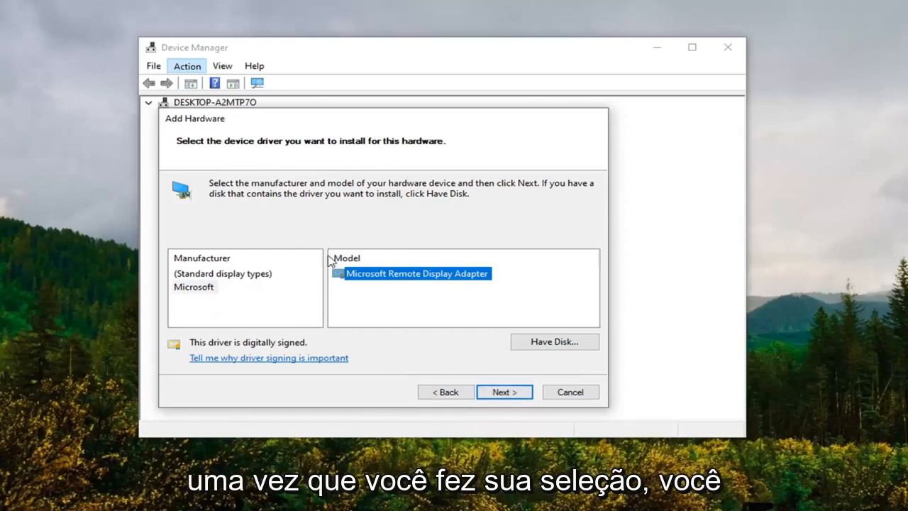
- Confirm the model and run the installation until the wizard reports completion
click(504, 392)
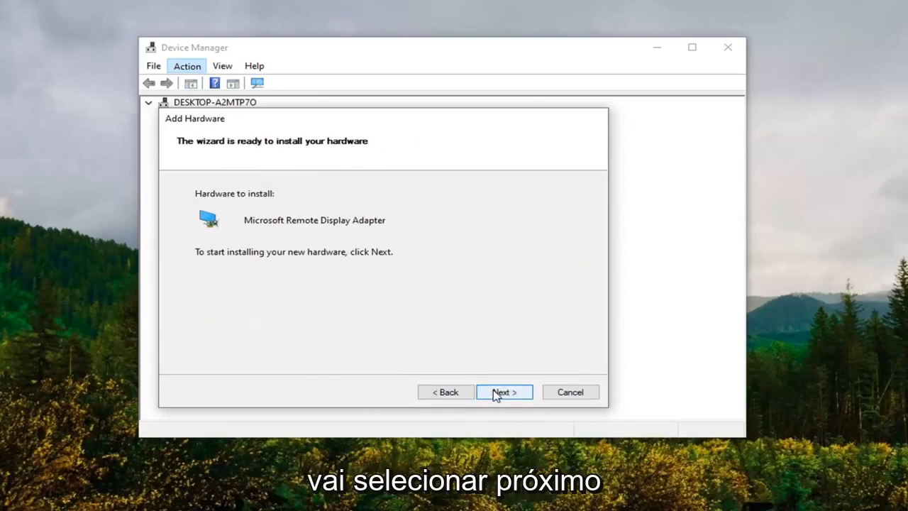
click(504, 392)
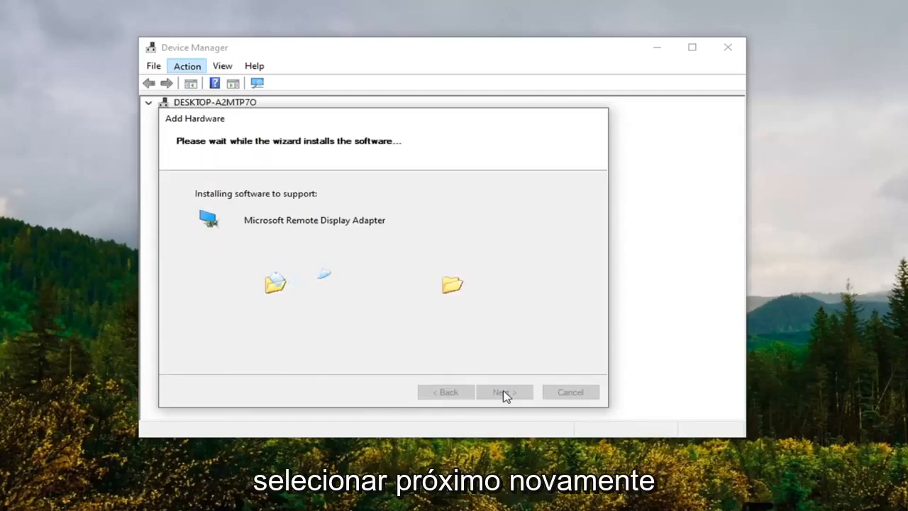
click(504, 392)
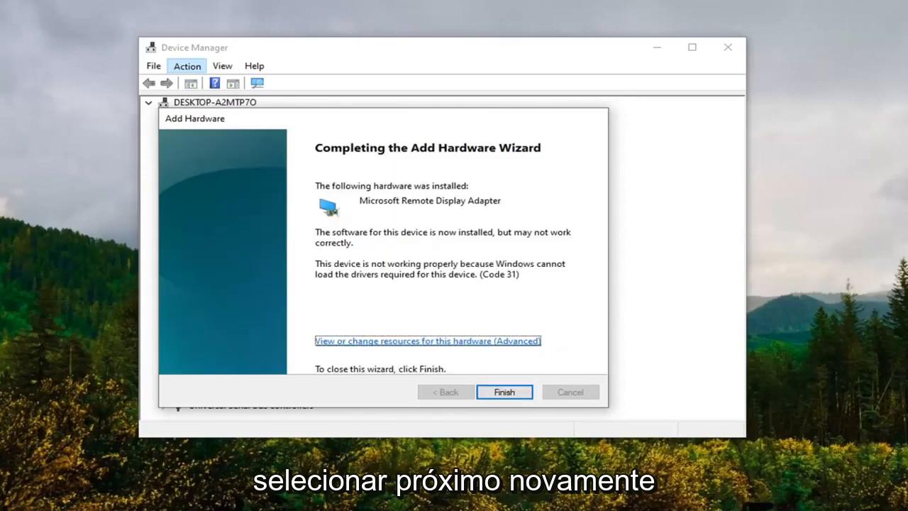
mouse_move(524, 406)
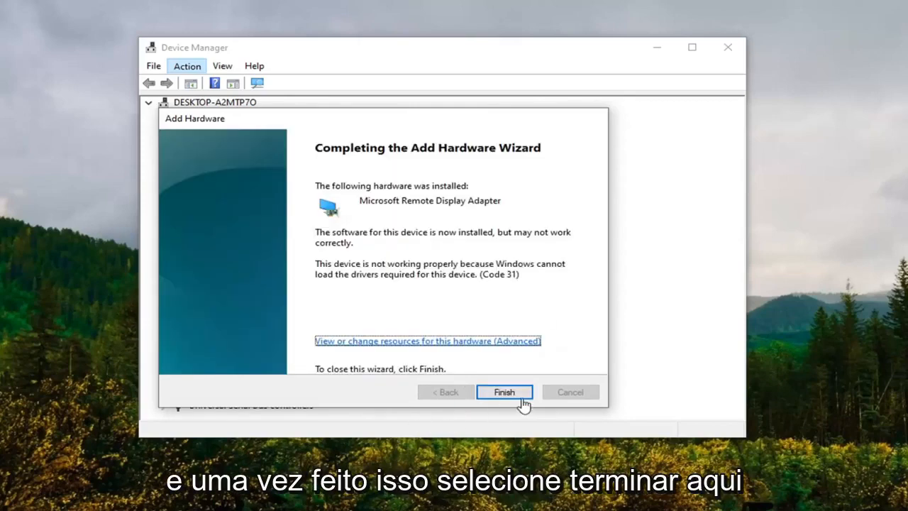
- Finish the wizard and select Microsoft Remote Display Adapter under Display adapters
click(504, 391)
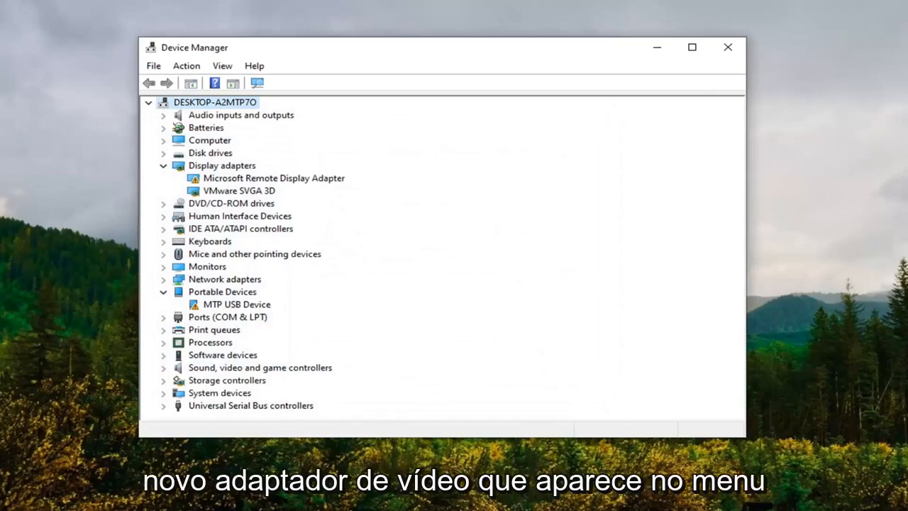
click(273, 178)
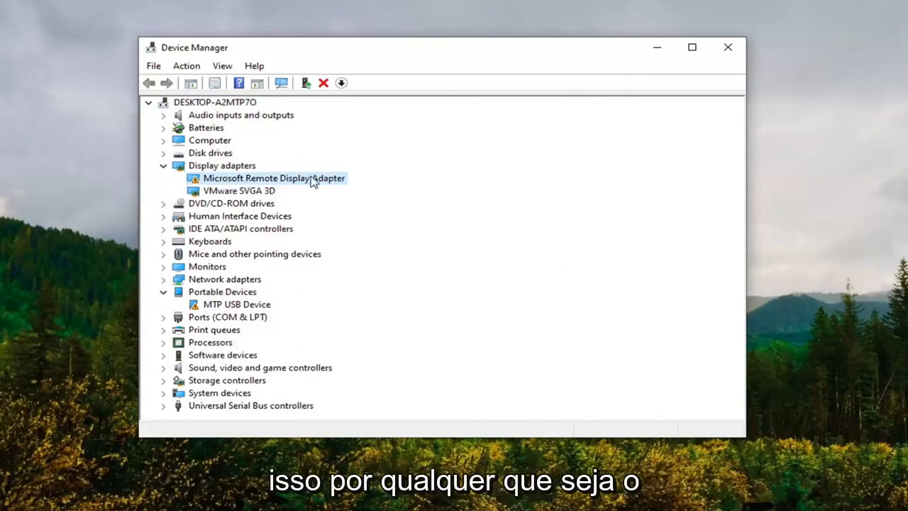
mouse_move(263, 185)
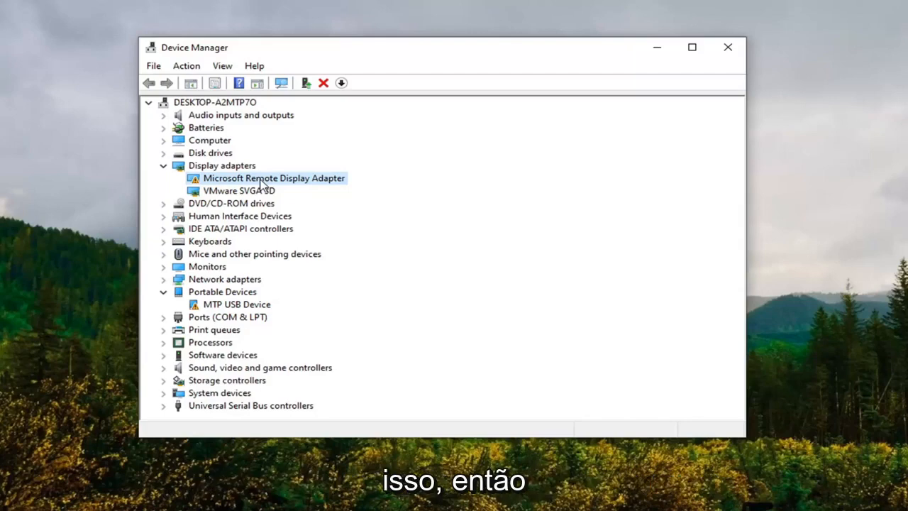
mouse_move(255, 187)
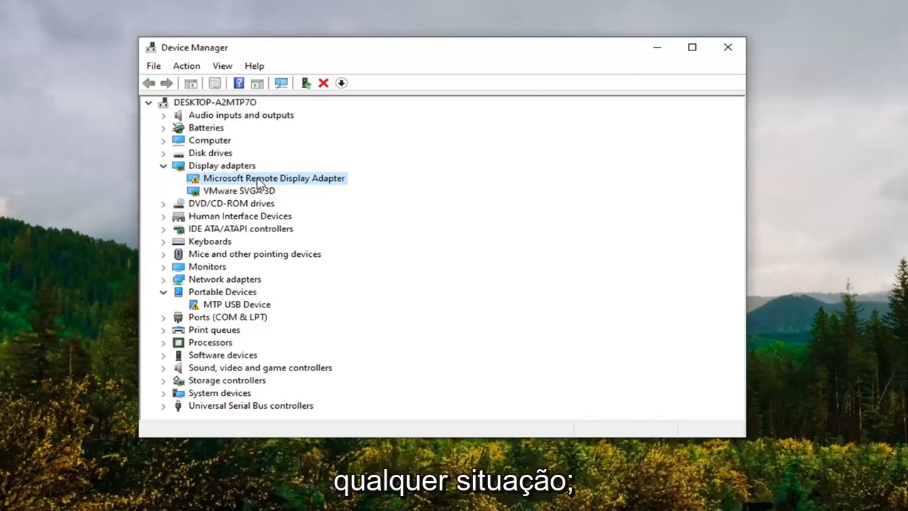
- Update the adapter's driver by choosing Microsoft Remote Display Adapter from the local compatible list
right_click(274, 179)
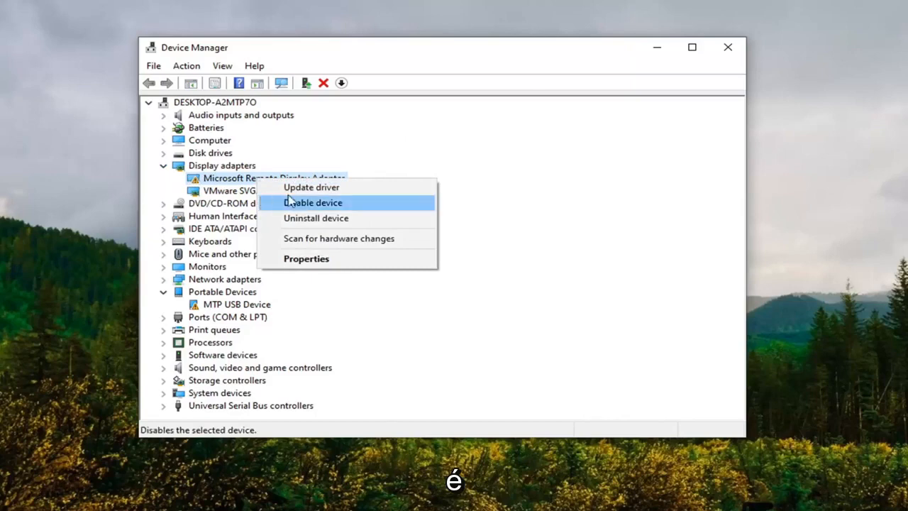
click(312, 187)
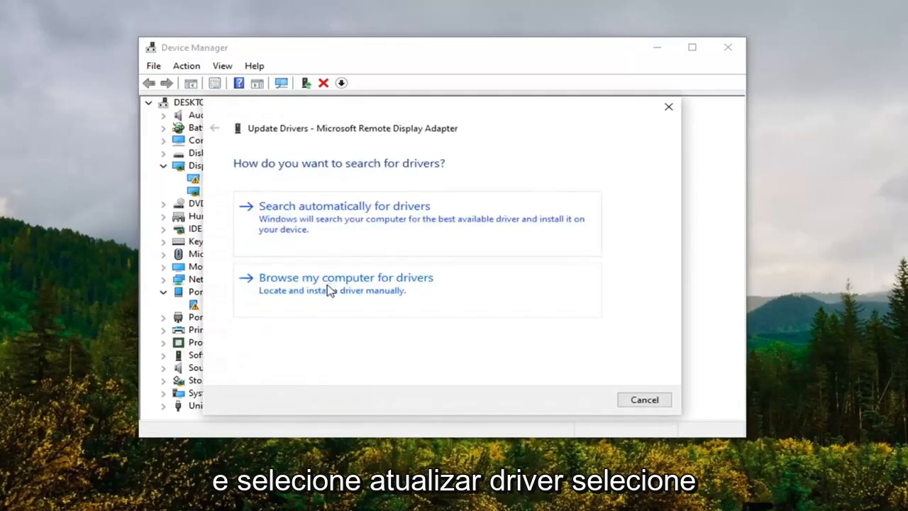
click(346, 276)
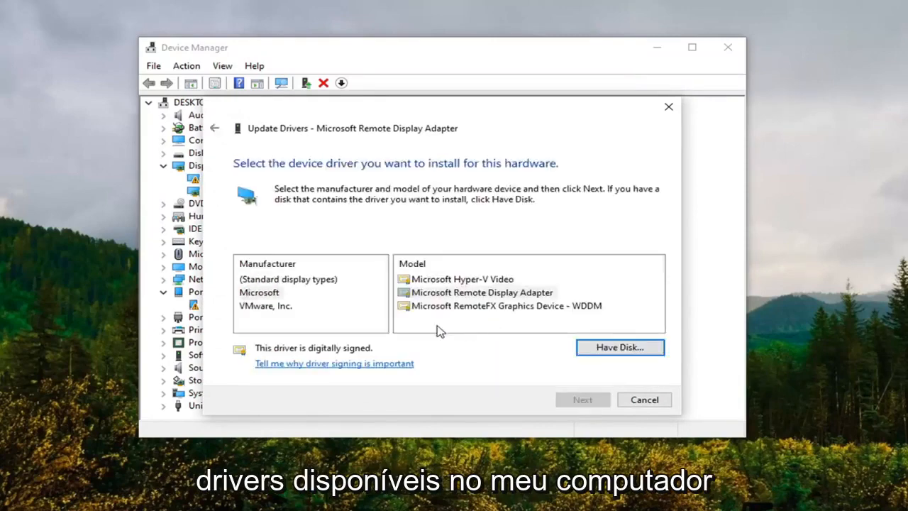
click(483, 292)
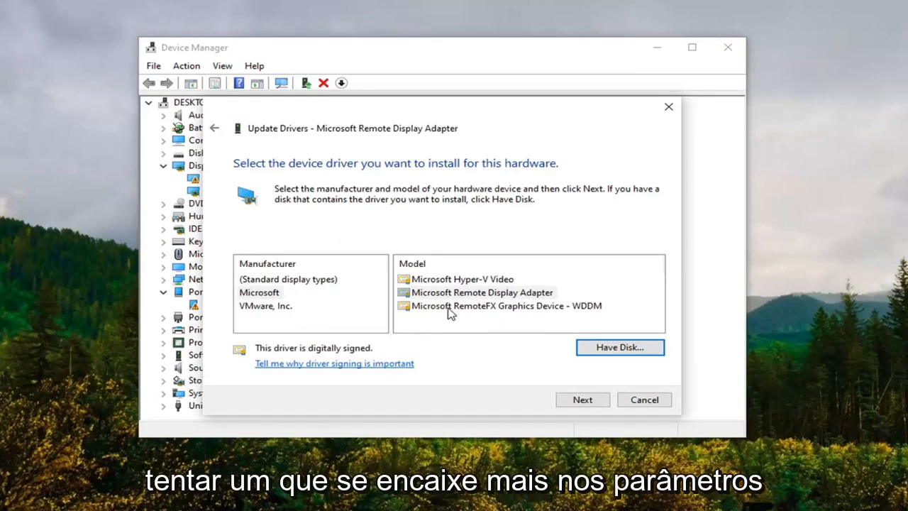
mouse_move(475, 298)
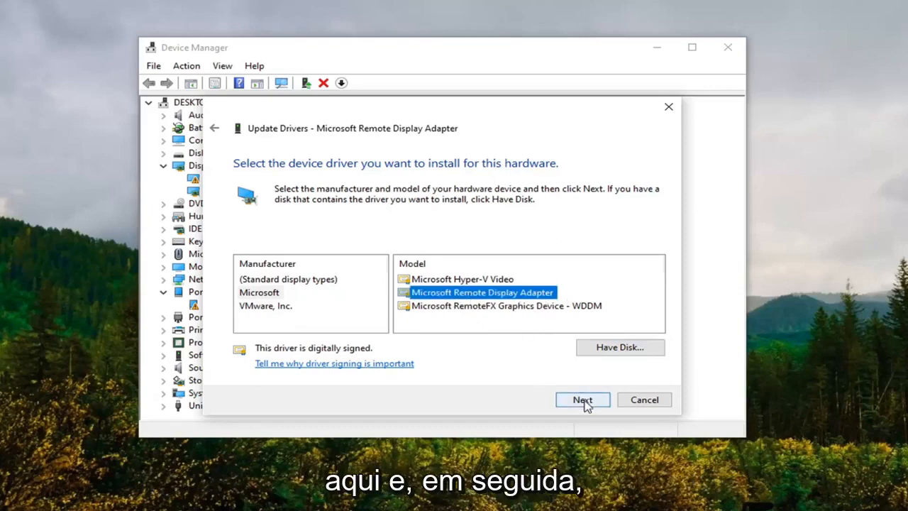
click(582, 400)
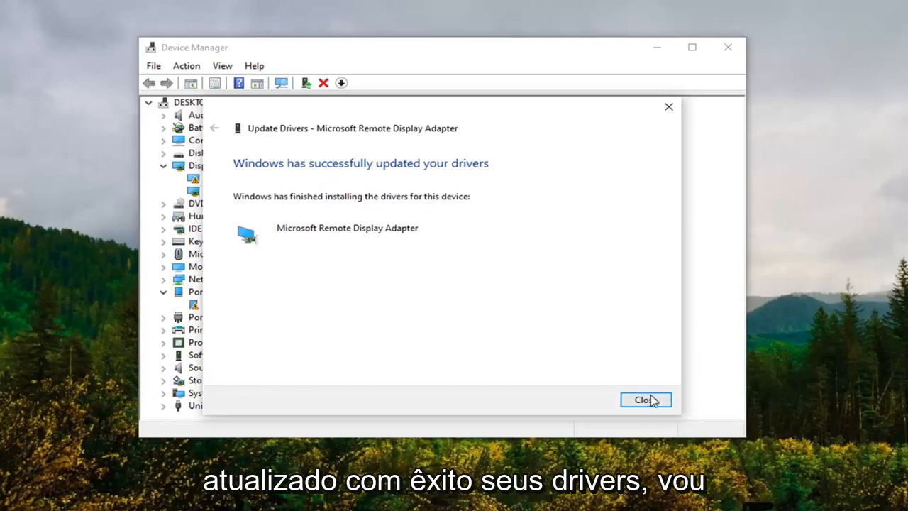
- Close the Update Drivers success dialog and Device Manager, returning to the desktop
click(644, 401)
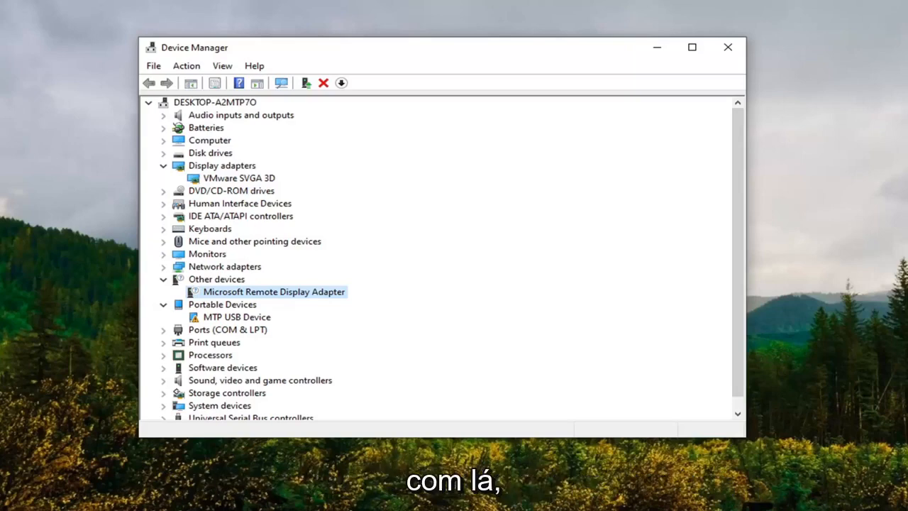
mouse_move(325, 310)
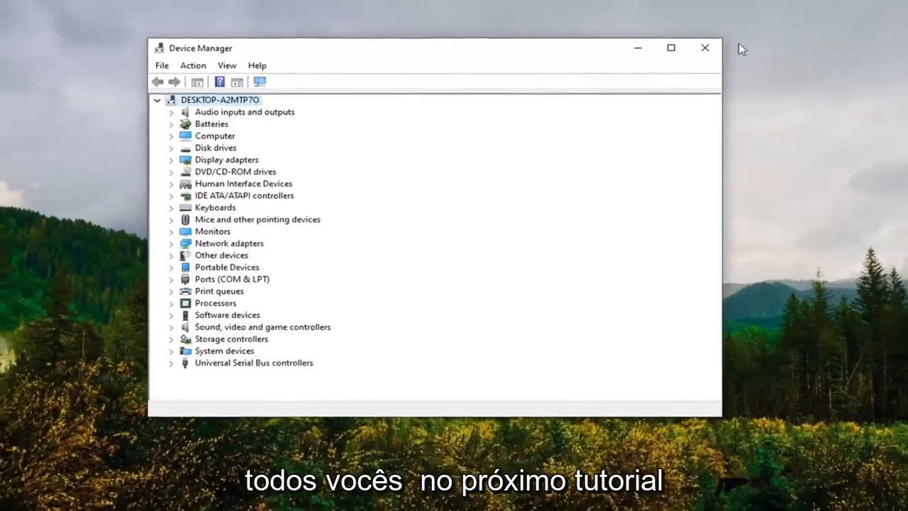
click(704, 48)
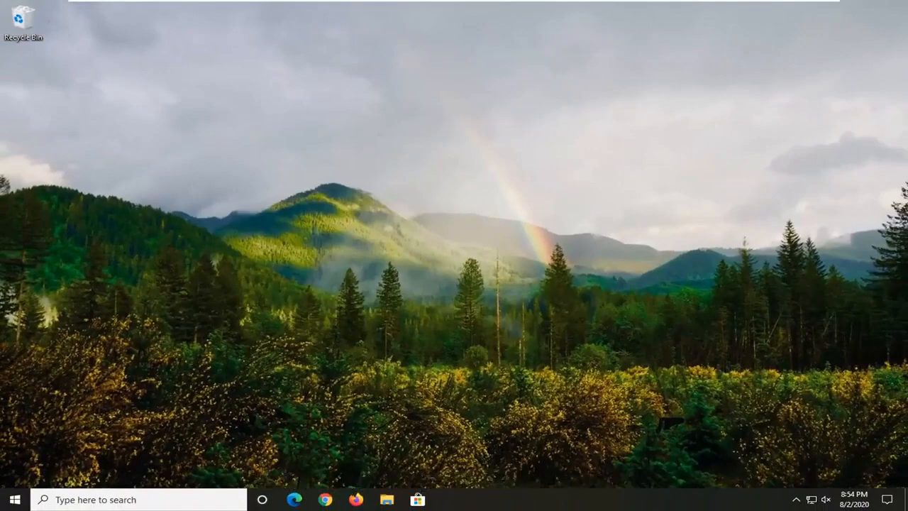